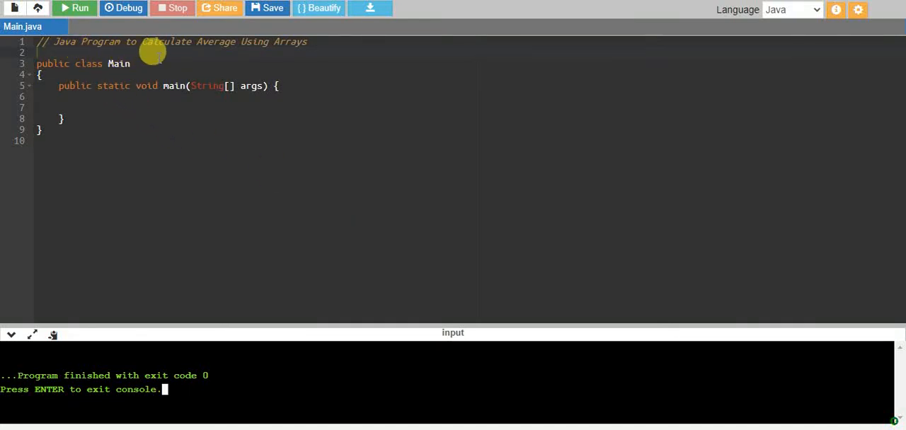
{"action": "mouse_move", "coordinate": [281, 41]}
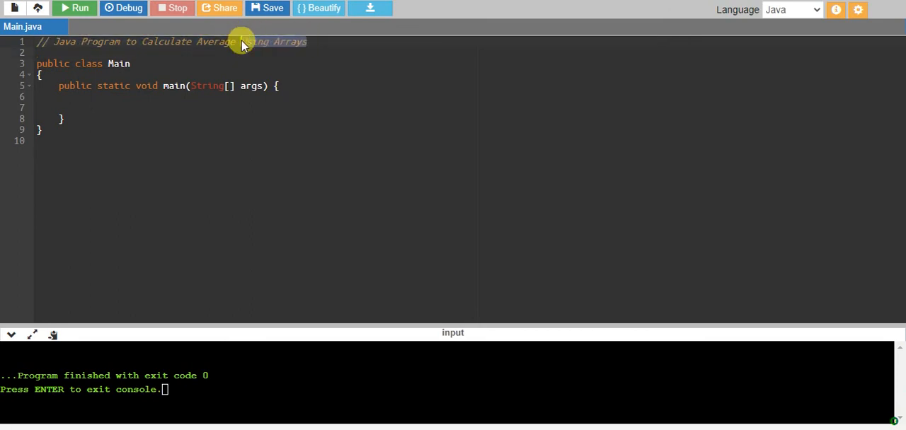
{"action": "mouse_move", "coordinate": [366, 133]}
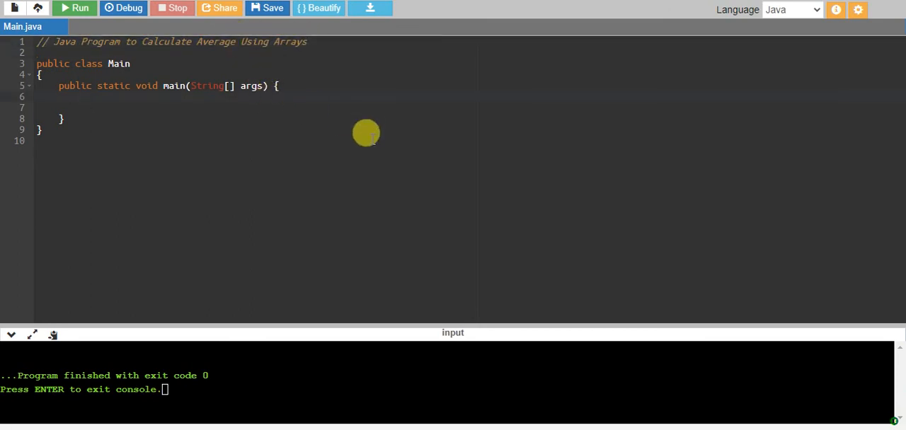
{"action": "mouse_move", "coordinate": [394, 85]}
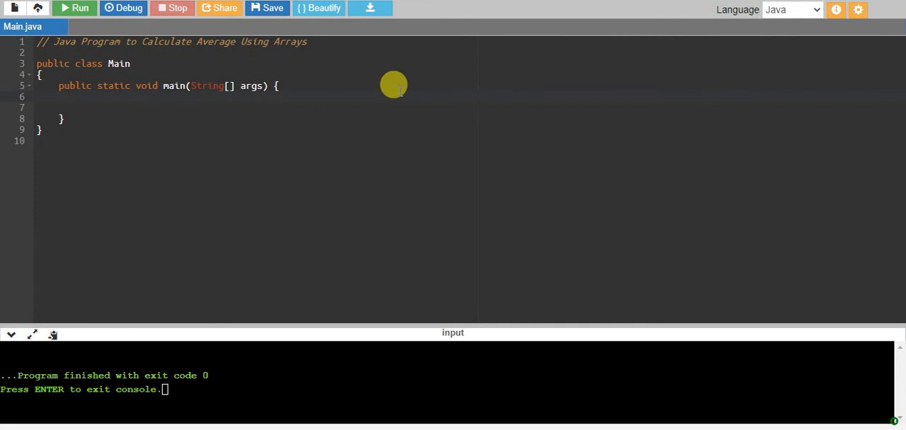
Declare numArray with values 1.2, 4.5, 3.6, 7.8, 5.4, 9.0, 6.6, then add a new line
{"action": "type", "text": "double"}
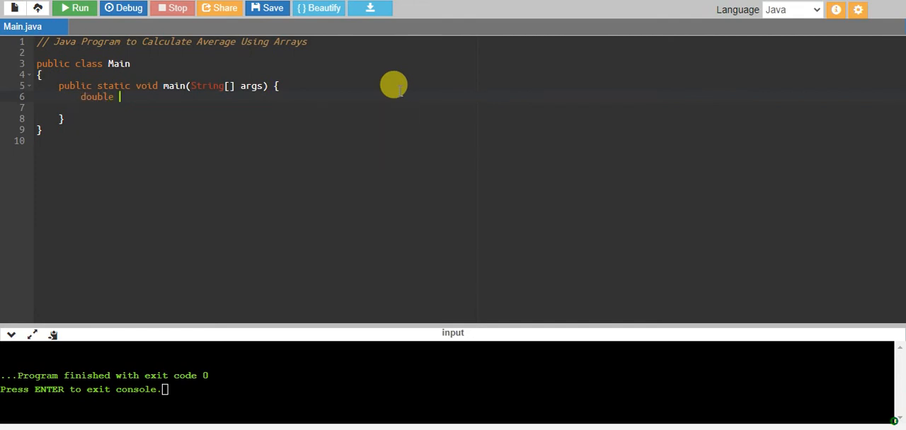
{"action": "type", "text": "numa"}
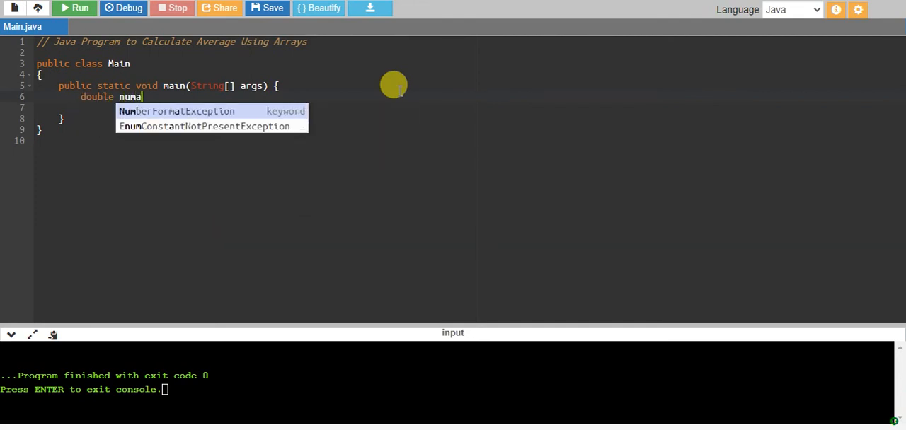
{"action": "type", "text": "rr"}
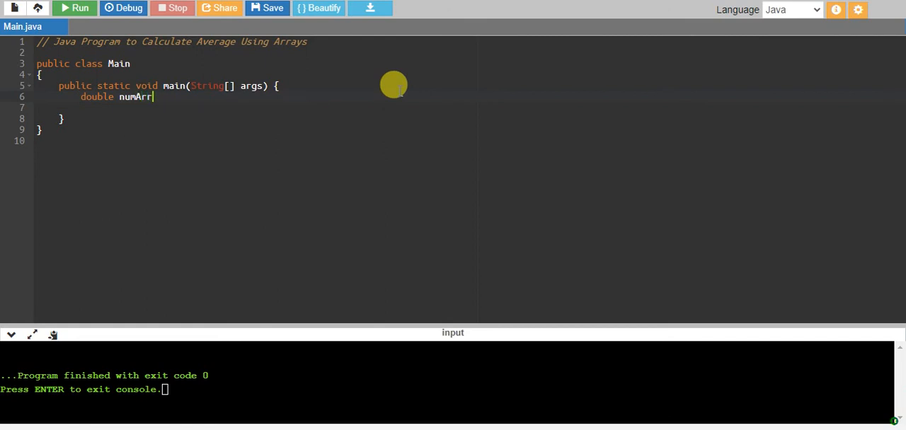
{"action": "type", "text": "ay = {};"}
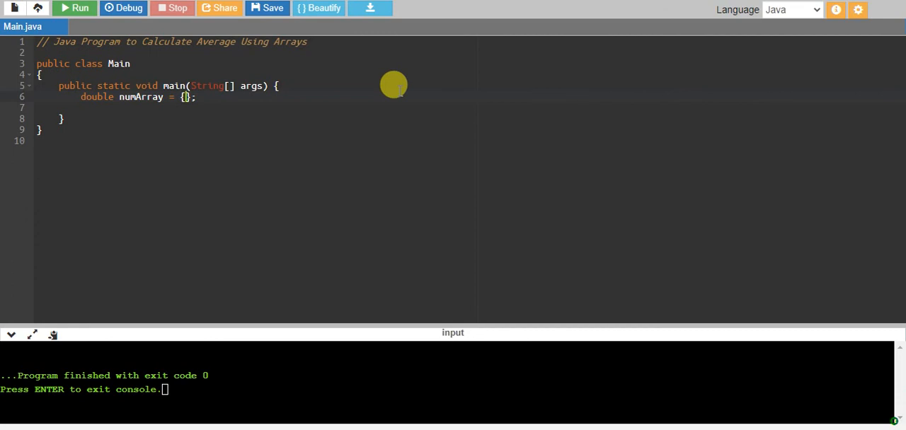
{"action": "type", "text": "1.2,"}
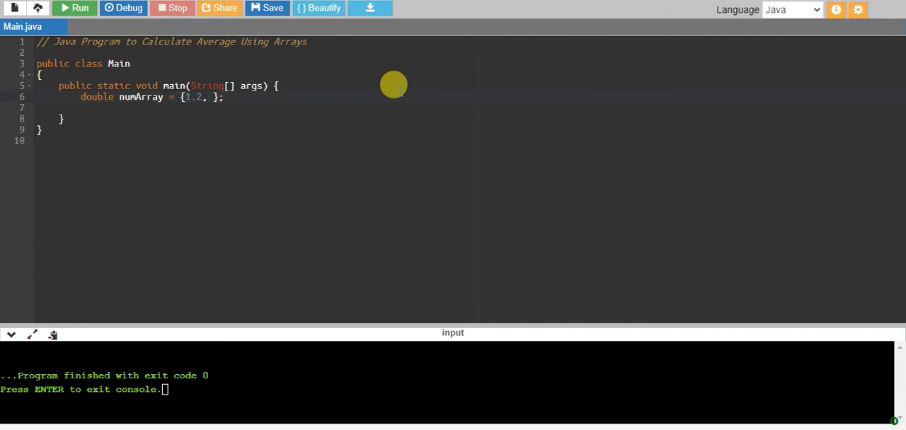
{"action": "type", "text": "4.5, 3.0"}
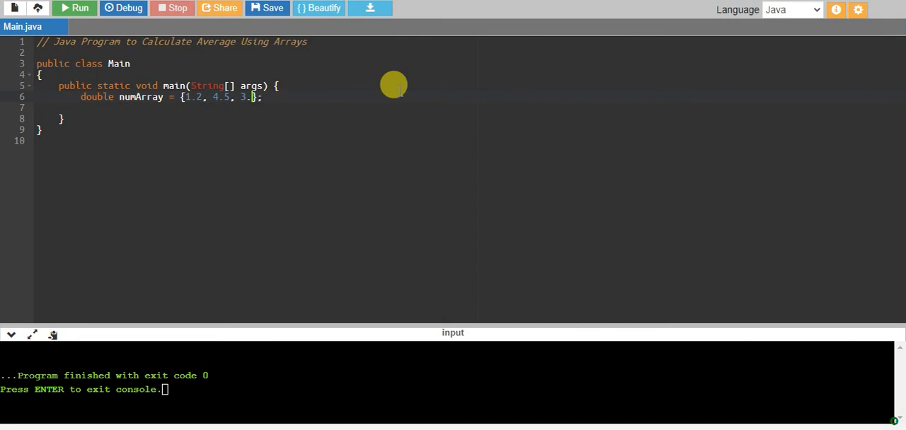
{"action": "type", "text": ", 7.8"}
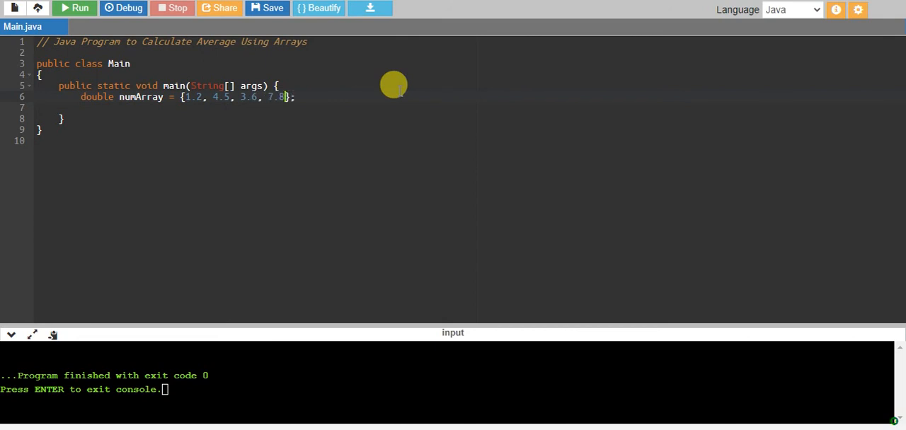
{"action": "type", "text": ", 5.4"}
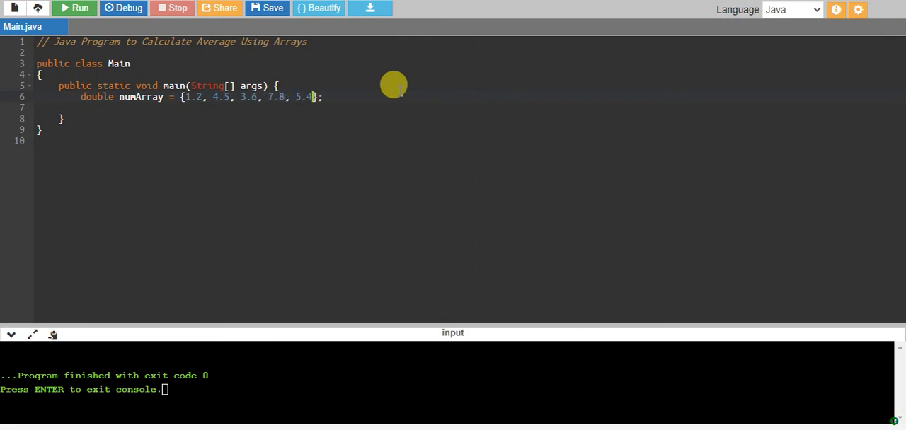
{"action": "type", "text": ", 9"}
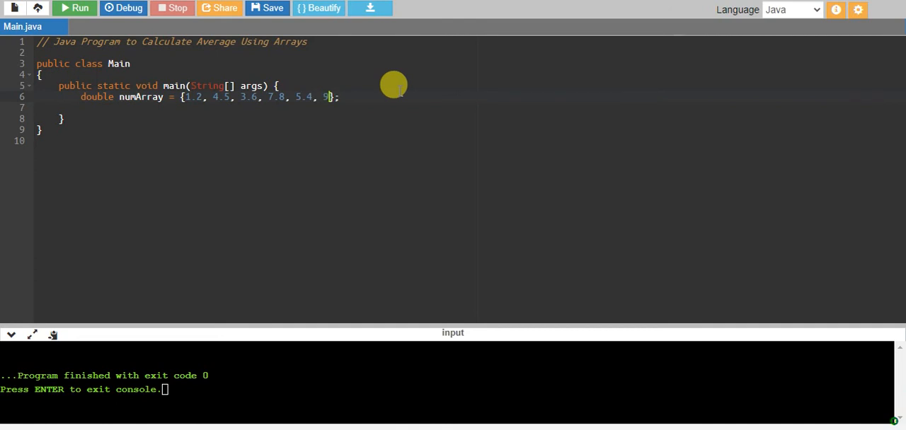
{"action": "type", "text": ".0,"}
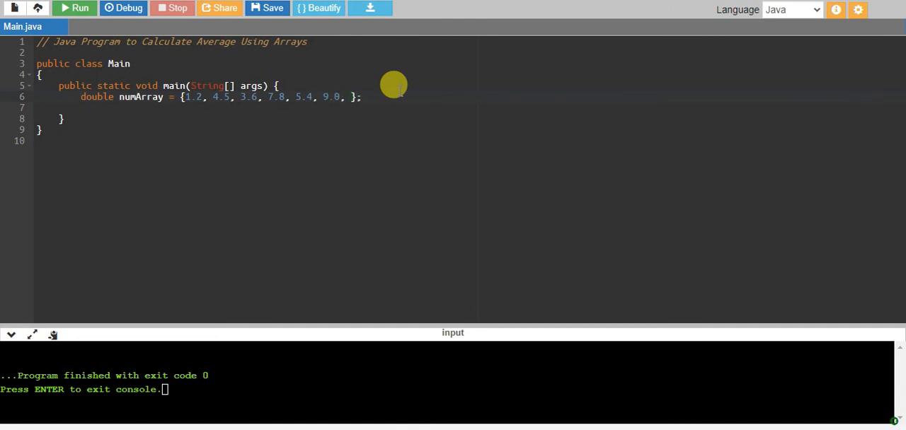
{"action": "type", "text": "6.6"}
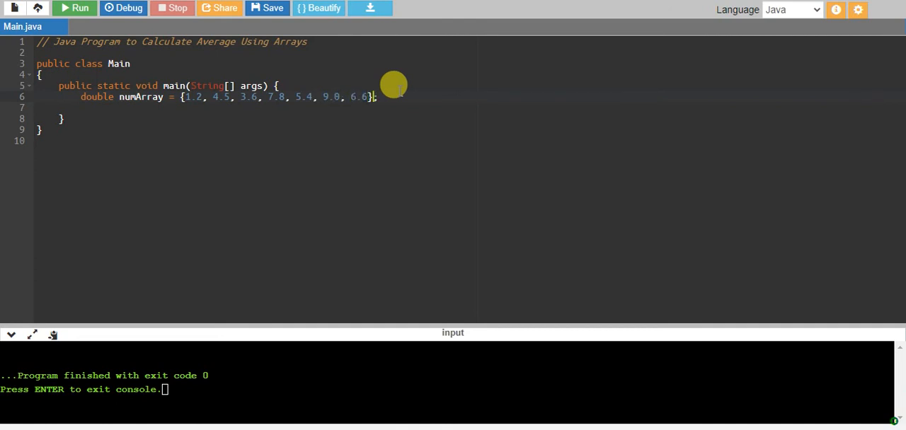
{"action": "key", "text": "Enter"}
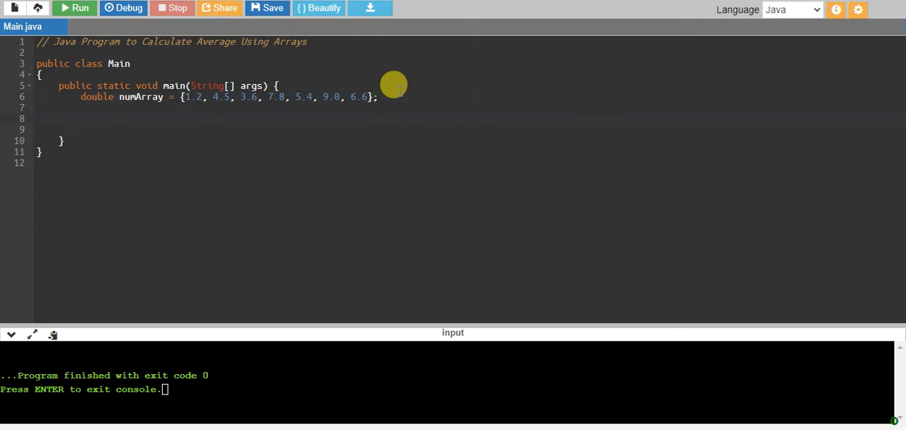
Declare double sum = 0.0 and write a for-each loop over numArray computing sum = sum + num
{"action": "type", "text": "double sum = 0"}
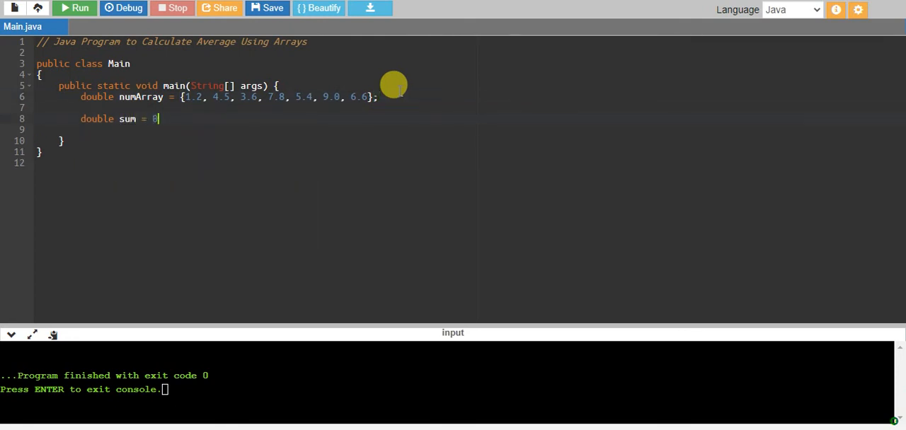
{"action": "type", "text": ".0;"}
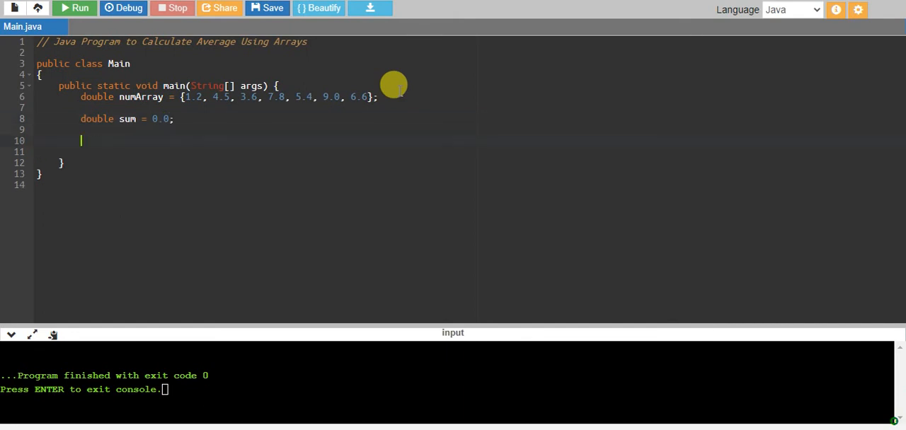
{"action": "type", "text": "for()"}
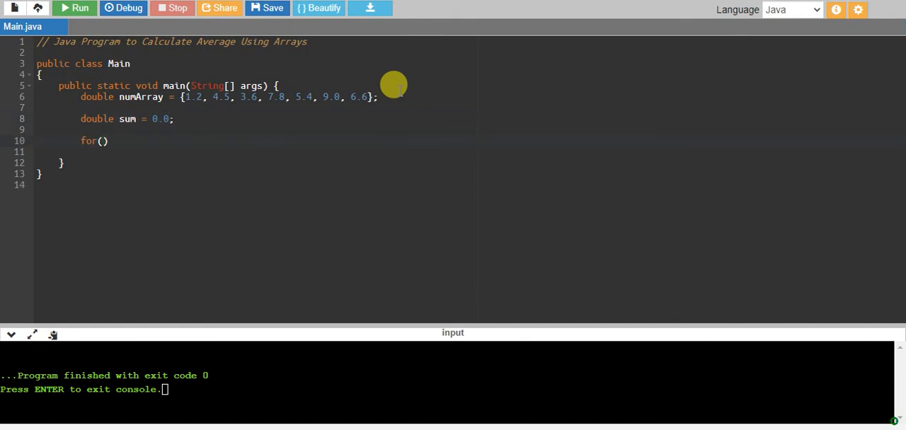
{"action": "type", "text": "du"}
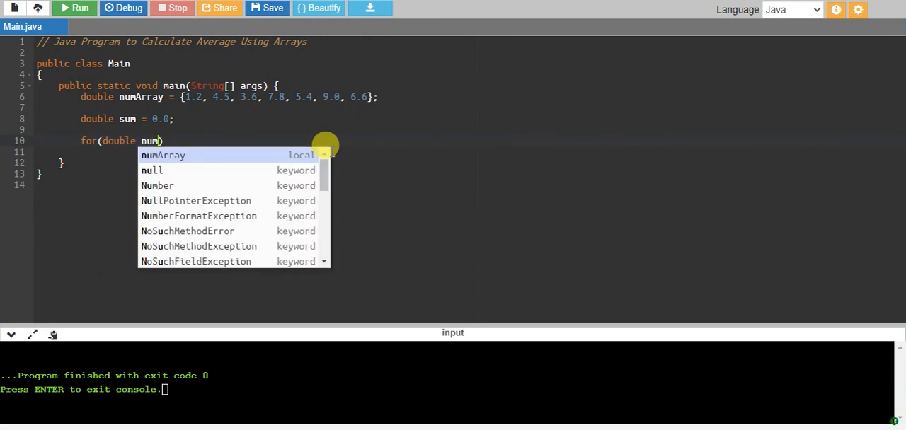
{"action": "type", "text": ": nul"}
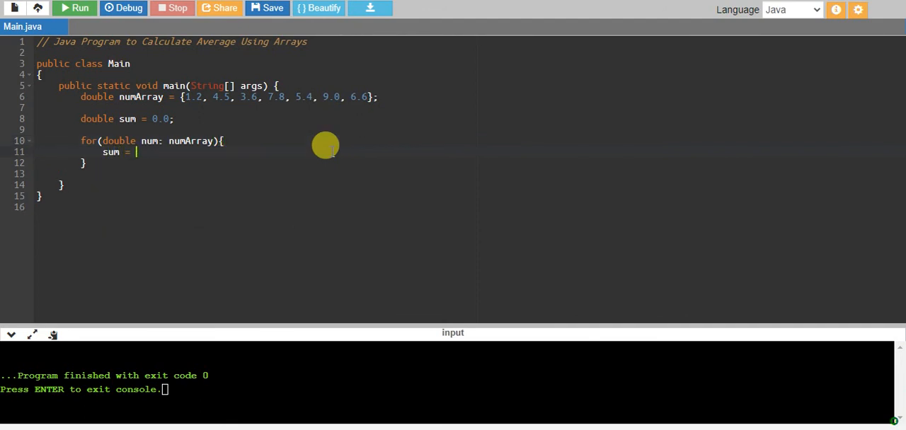
{"action": "type", "text": "sum +"}
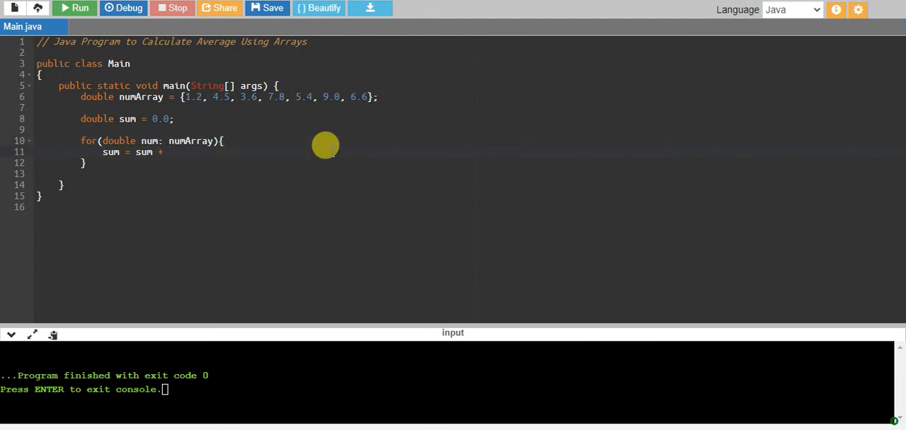
{"action": "type", "text": "num;"}
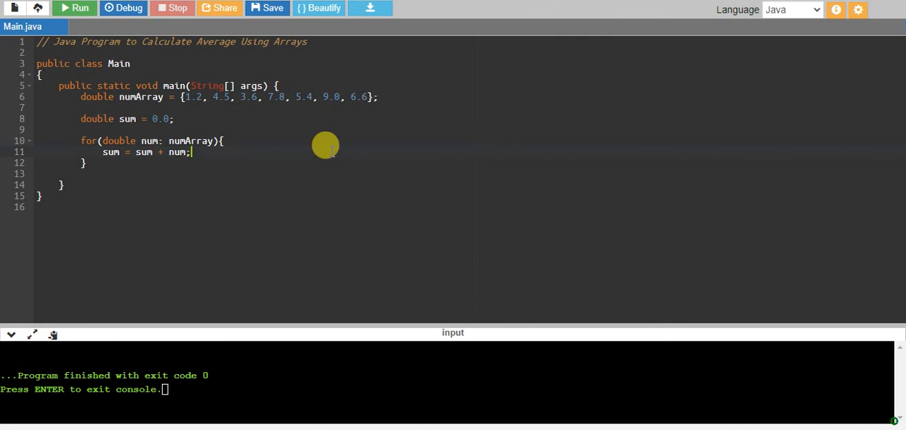
{"action": "key", "text": "Enter"}
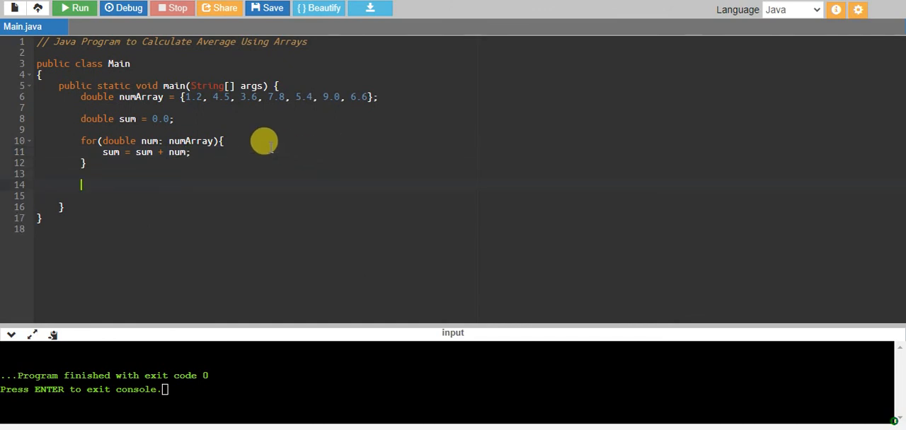
{"action": "mouse_move", "coordinate": [119, 141]}
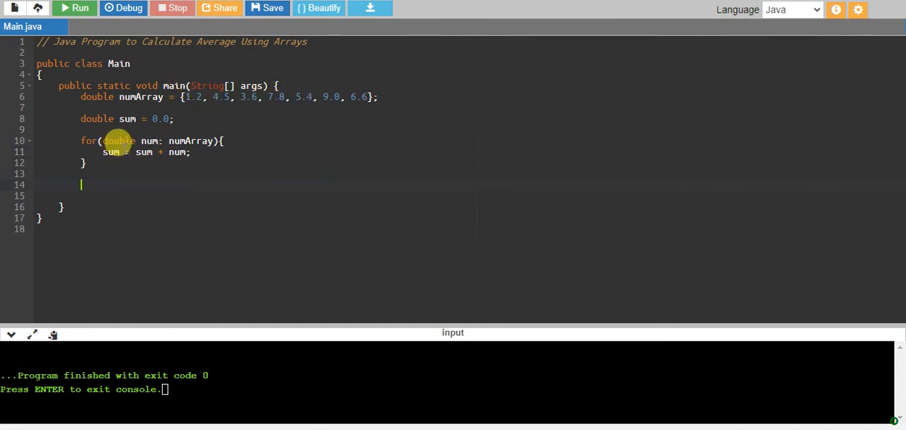
{"action": "mouse_move", "coordinate": [242, 212]}
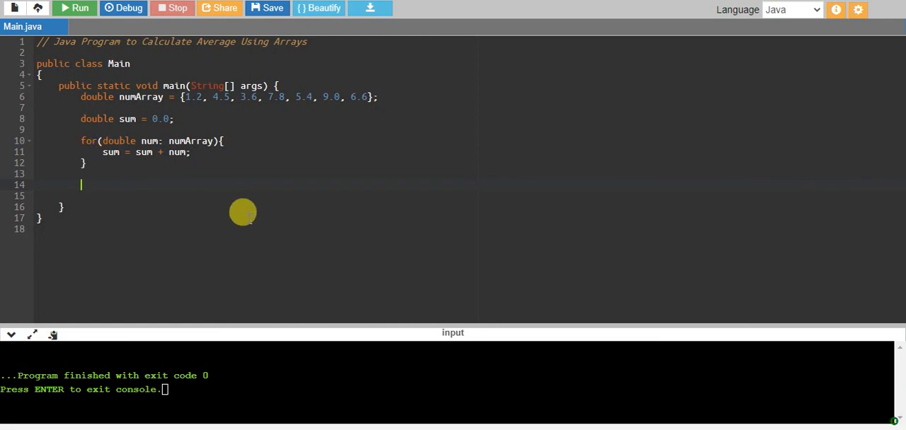
Write 'double average = sum/numArray.length;', inserting numArray from autocomplete
{"action": "type", "text": "double average ="}
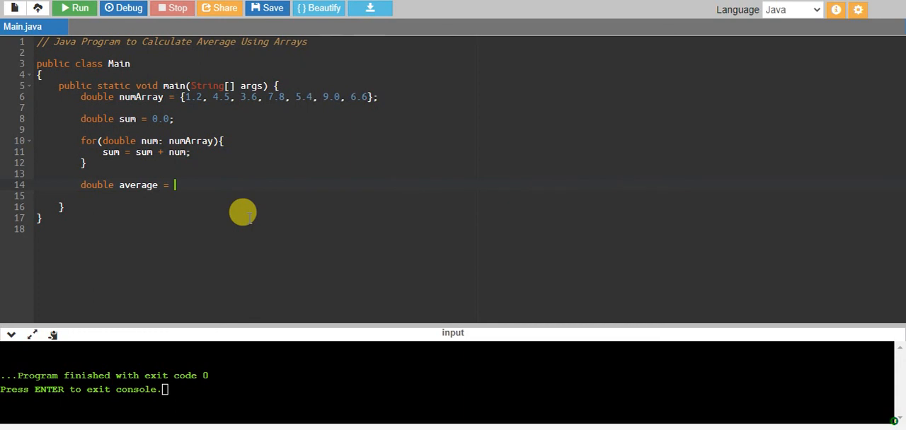
{"action": "type", "text": "sum"}
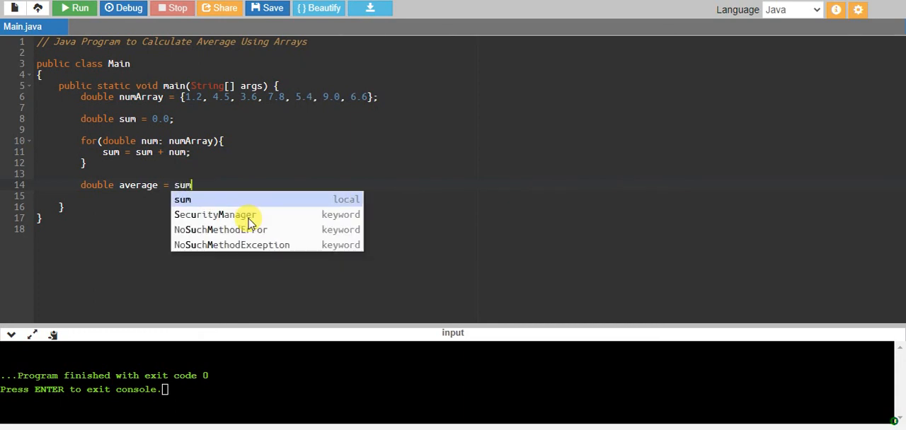
{"action": "type", "text": "/"}
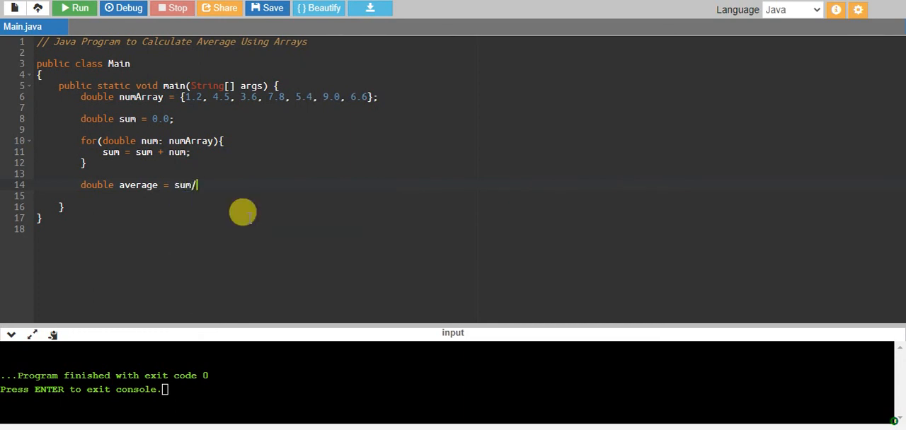
{"action": "type", "text": "num"}
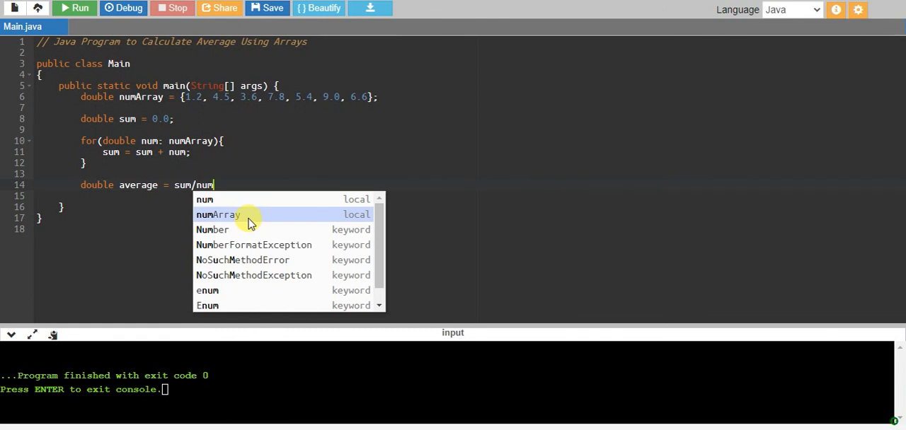
{"action": "left_click", "coordinate": [218, 215]}
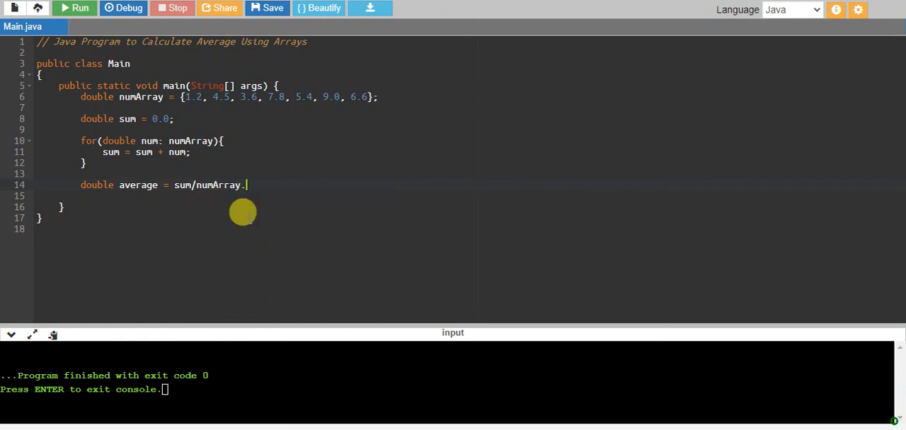
{"action": "type", "text": "leng"}
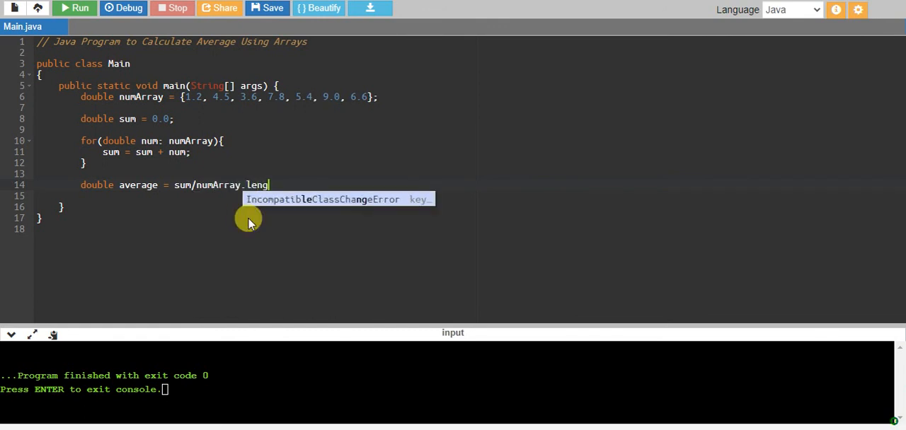
{"action": "type", "text": "th"}
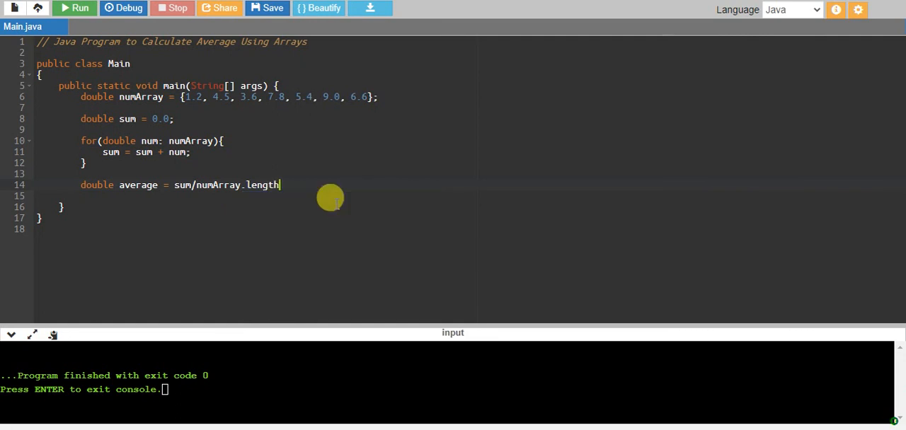
{"action": "type", "text": ";"}
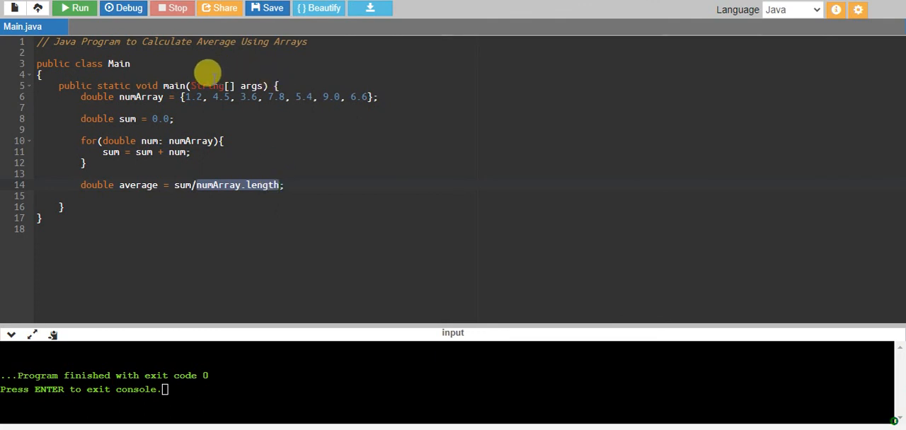
{"action": "mouse_move", "coordinate": [174, 85]}
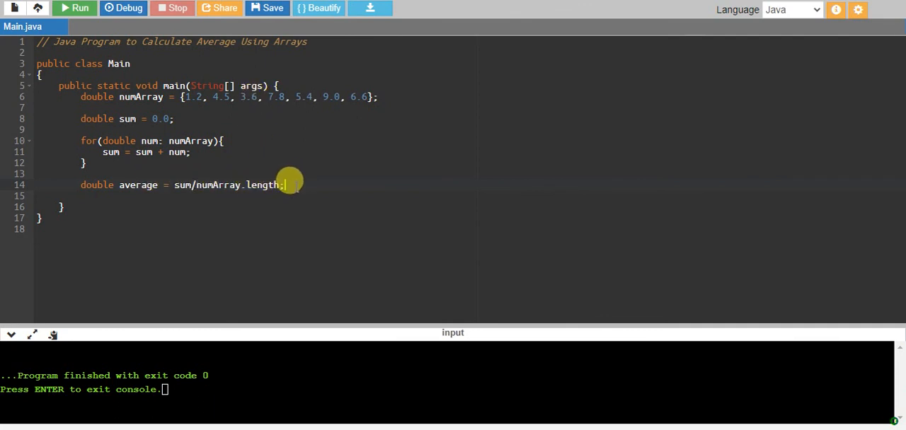
On a new line, write System.out.println("The average is : " + average);
{"action": "key", "text": "Enter"}
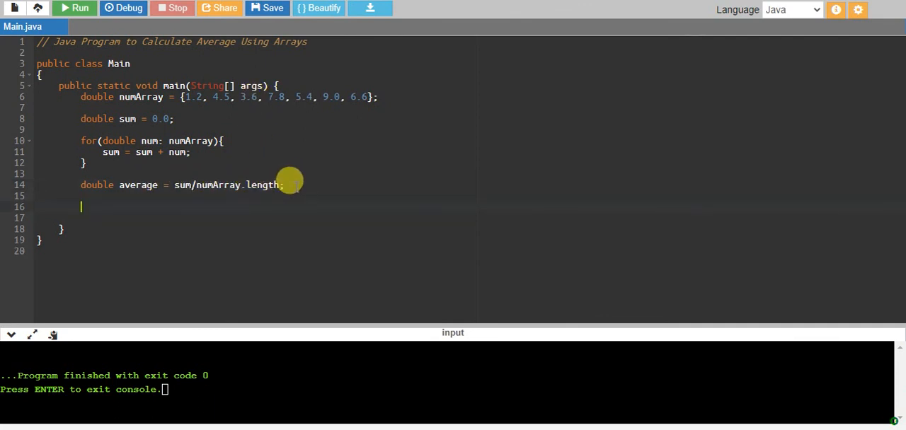
{"action": "type", "text": "System.out.println(\"\");"}
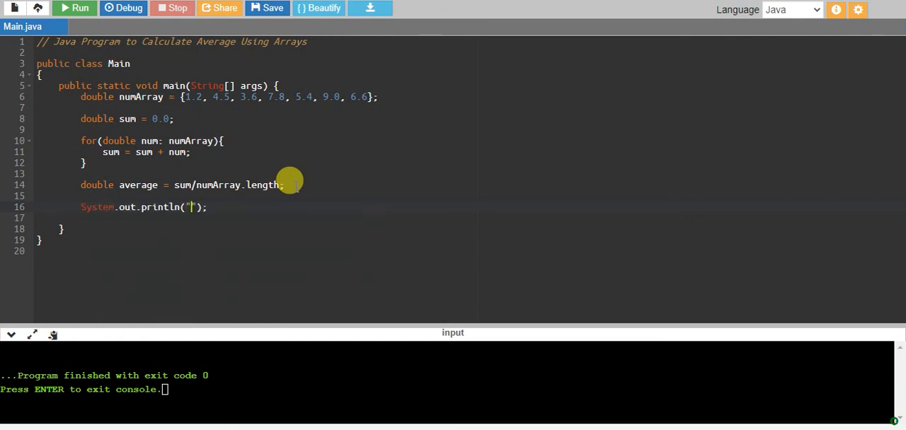
{"action": "type", "text": "The"}
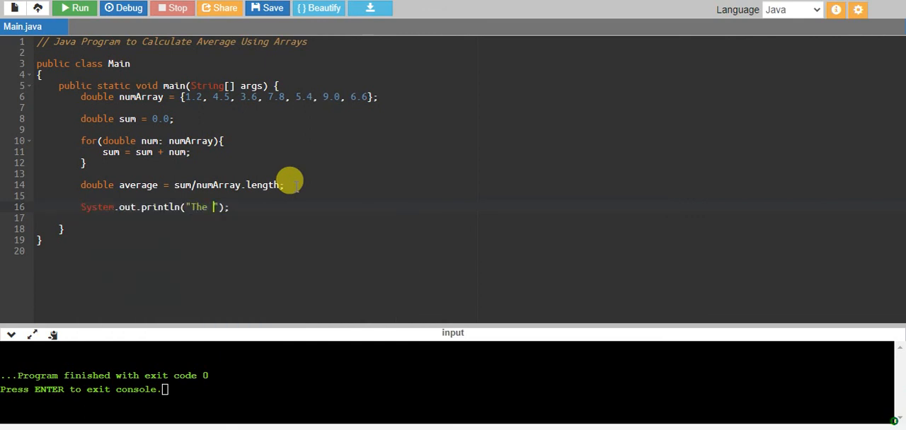
{"action": "type", "text": "average is :"}
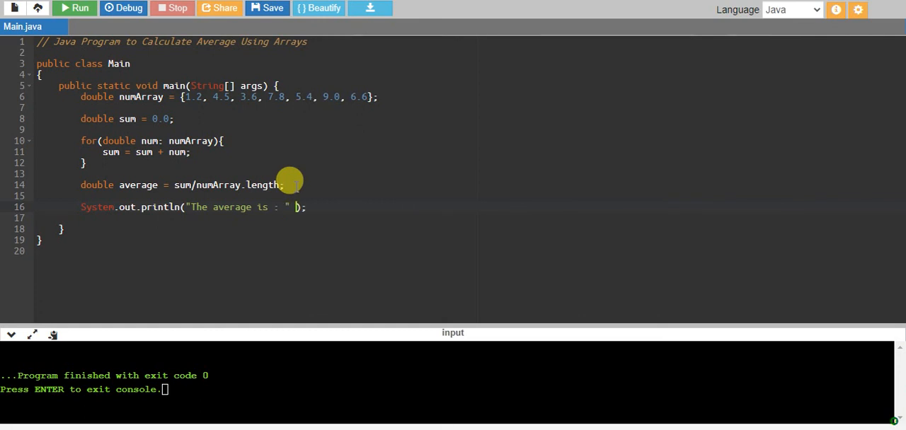
{"action": "type", "text": "+ average"}
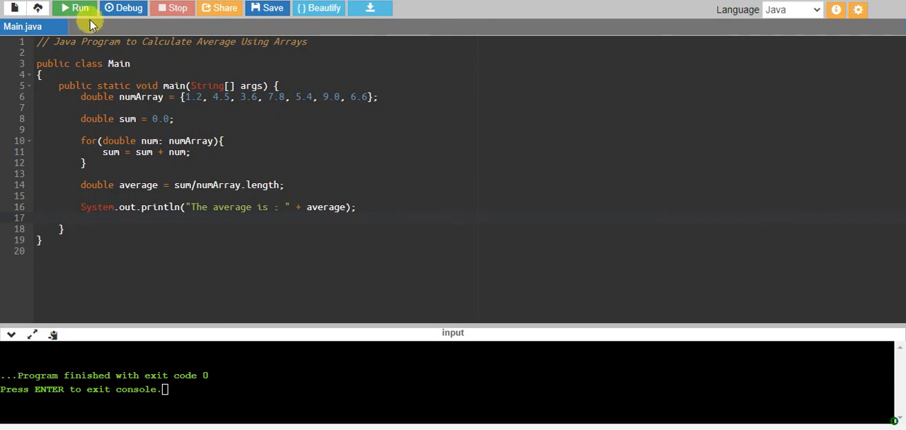
Run, change 'double numArray' to 'double[] numArray', and rerun to print 5.442857142857143
{"action": "left_click", "coordinate": [75, 8]}
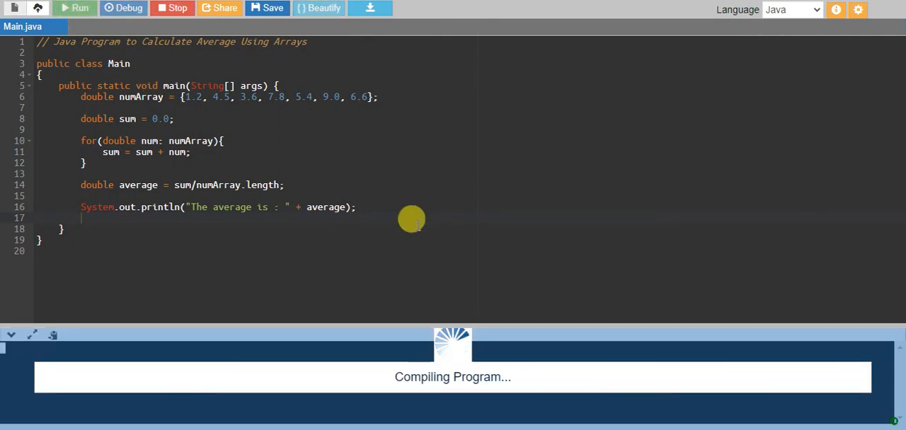
{"action": "left_click", "coordinate": [80, 8]}
{"action": "type", "text": "[]"}
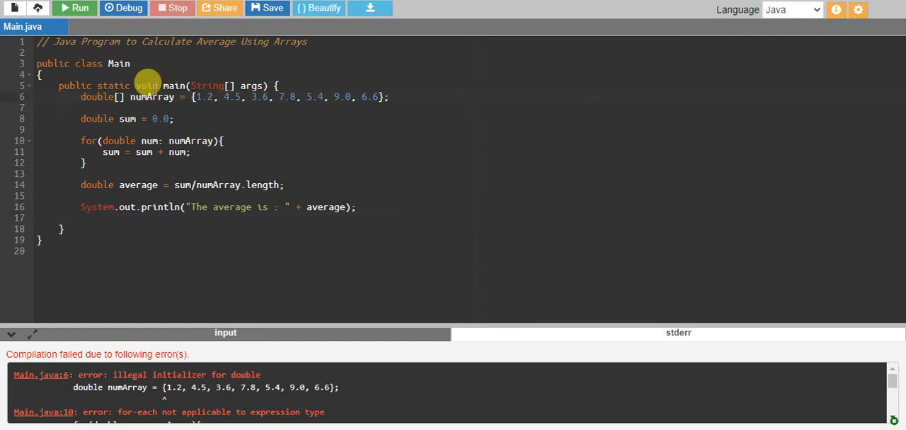
{"action": "left_click", "coordinate": [74, 8]}
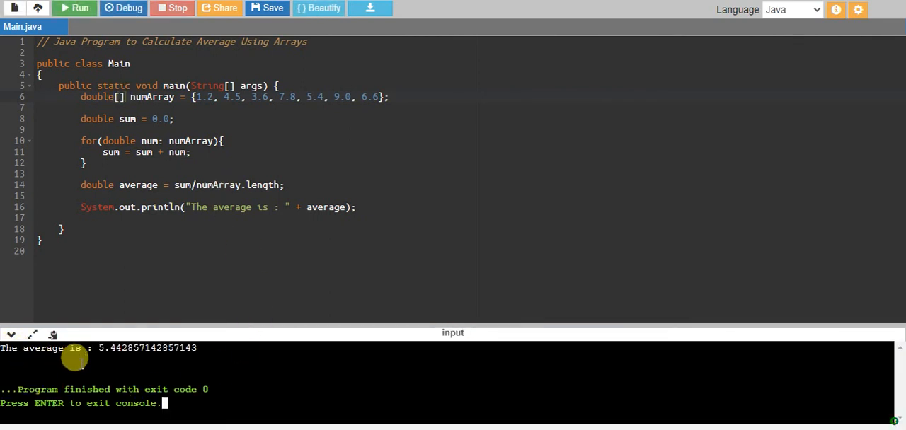
{"action": "mouse_move", "coordinate": [149, 359]}
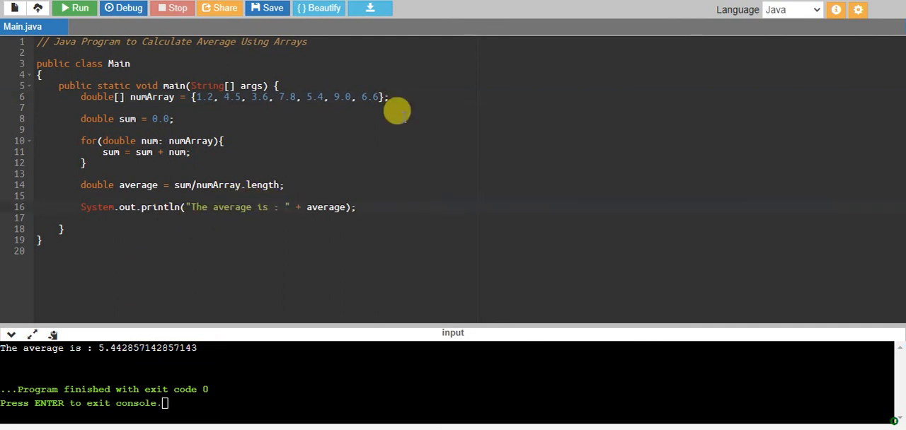
Comment out println and write System.out.format("The average is: %.2f", average) above it
{"action": "left_click", "coordinate": [59, 207]}
{"action": "type", "text": "//"}
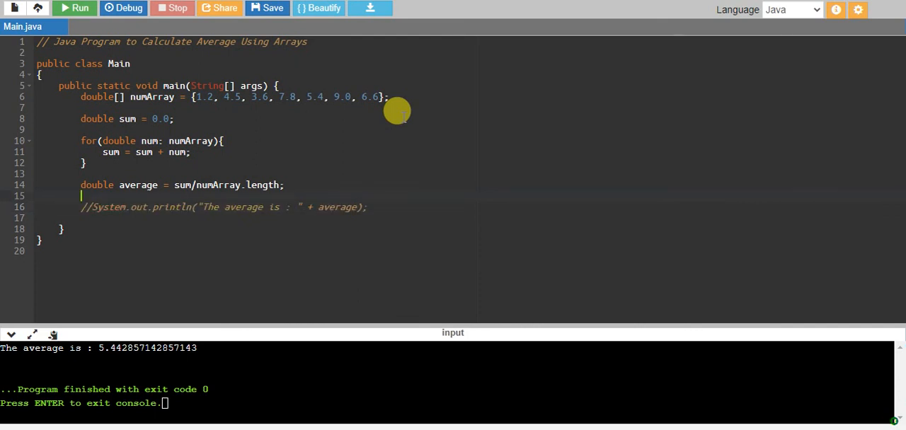
{"action": "type", "text": "form"}
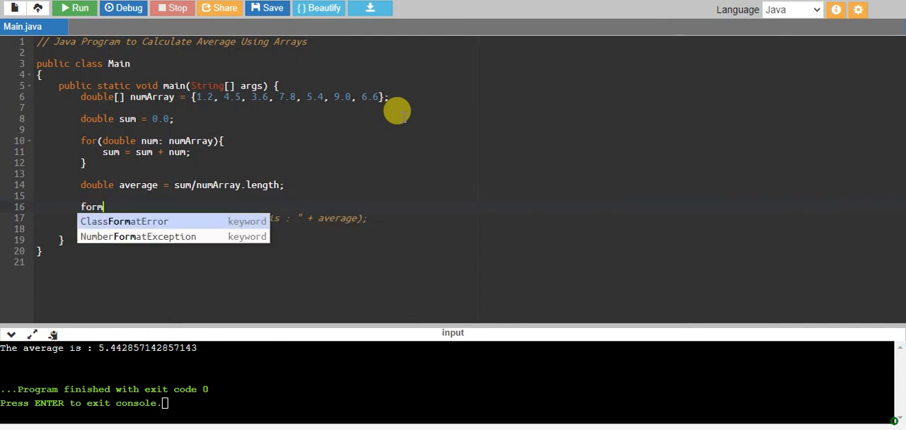
{"action": "type", "text": "sys"}
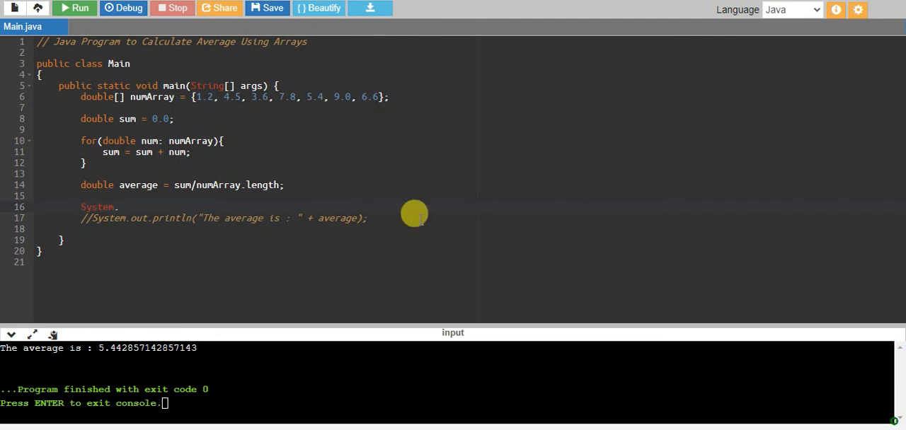
{"action": "type", "text": ".out.format(\""}
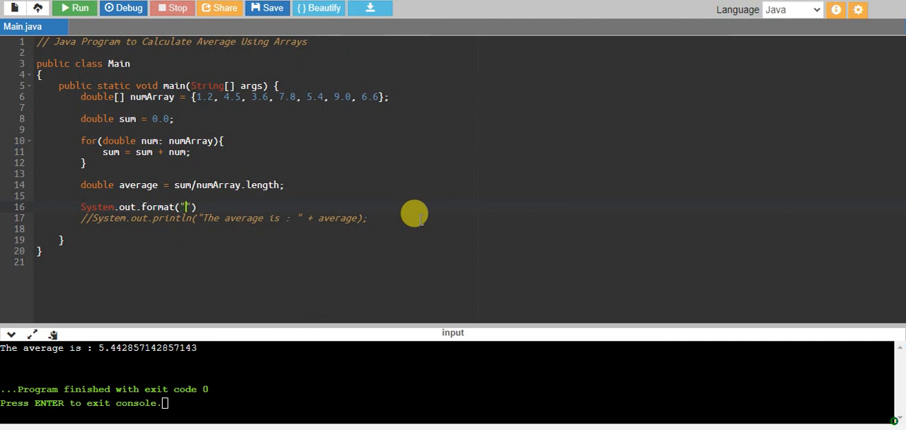
{"action": "type", "text": "The average is:"}
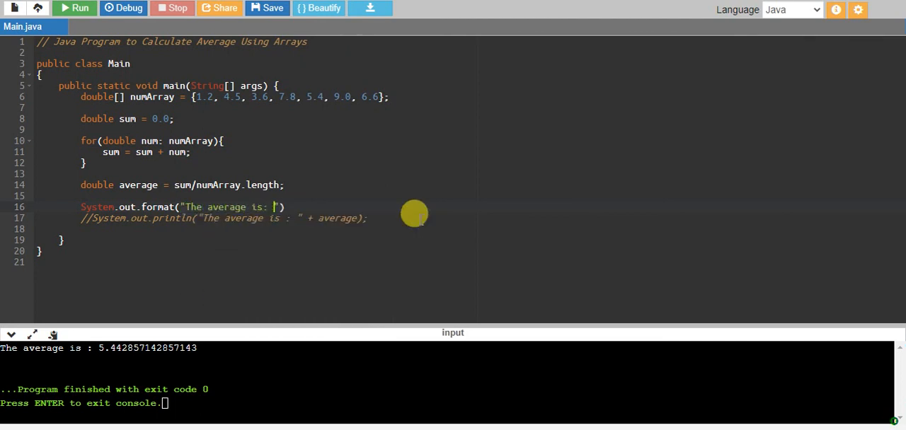
{"action": "mouse_move", "coordinate": [389, 257]}
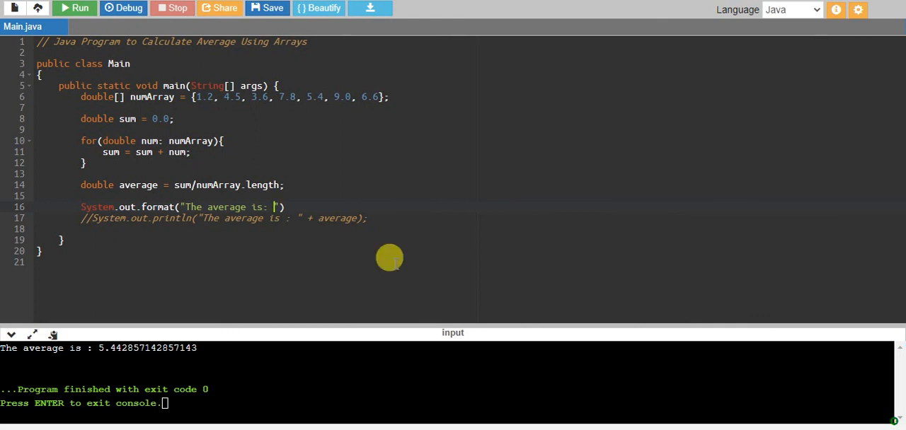
{"action": "type", "text": "%.2f"}
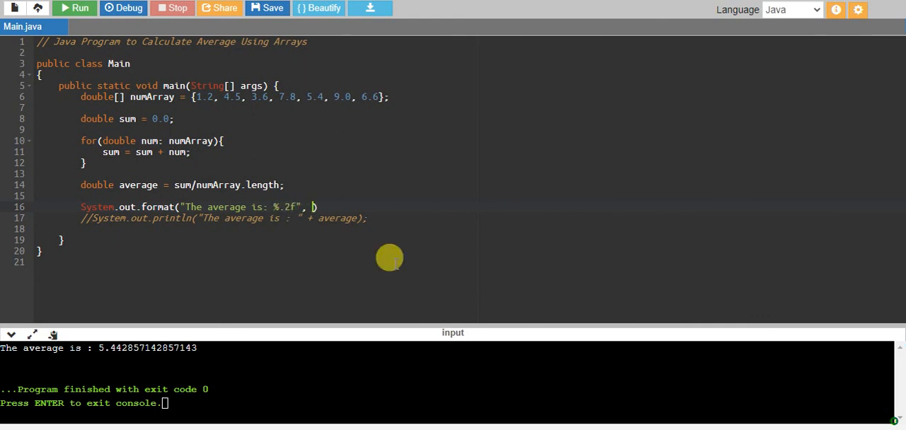
{"action": "type", "text": "average"}
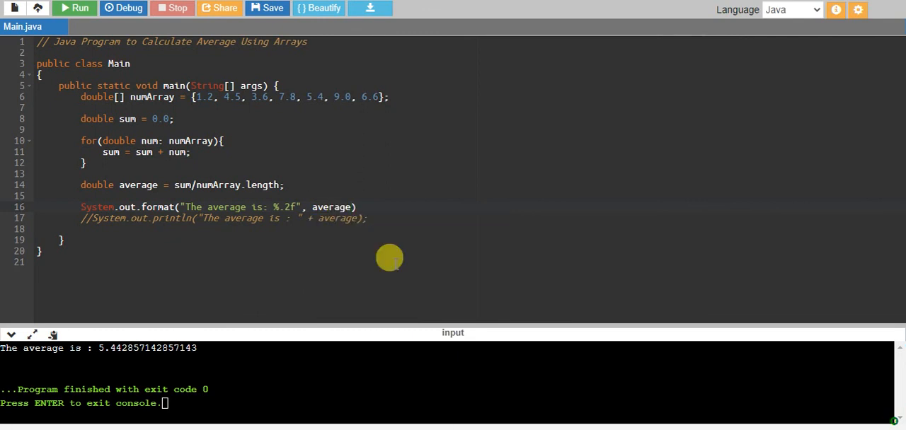
{"action": "mouse_move", "coordinate": [289, 204]}
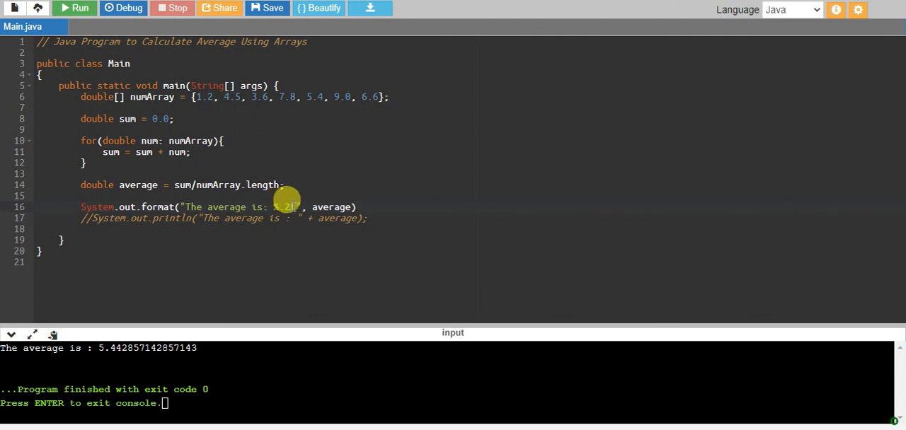
Run, add the missing semicolon to line 16, and rerun to print 'The average is: 5.44'
{"action": "left_click", "coordinate": [74, 7]}
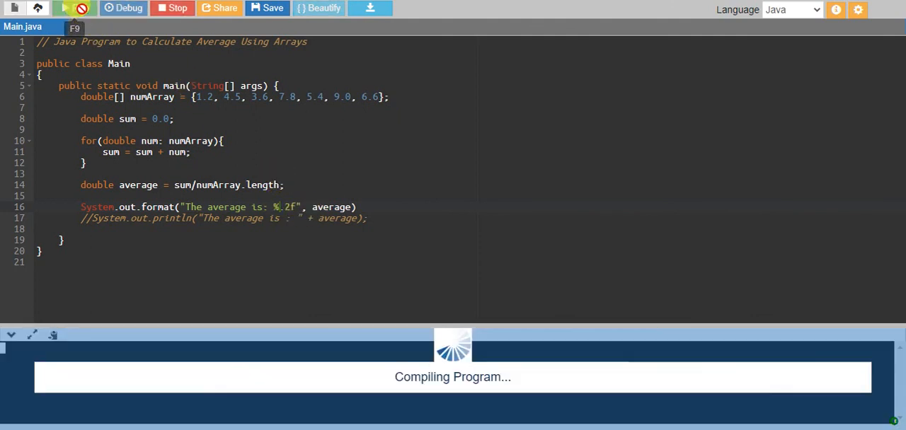
{"action": "left_click", "coordinate": [74, 8]}
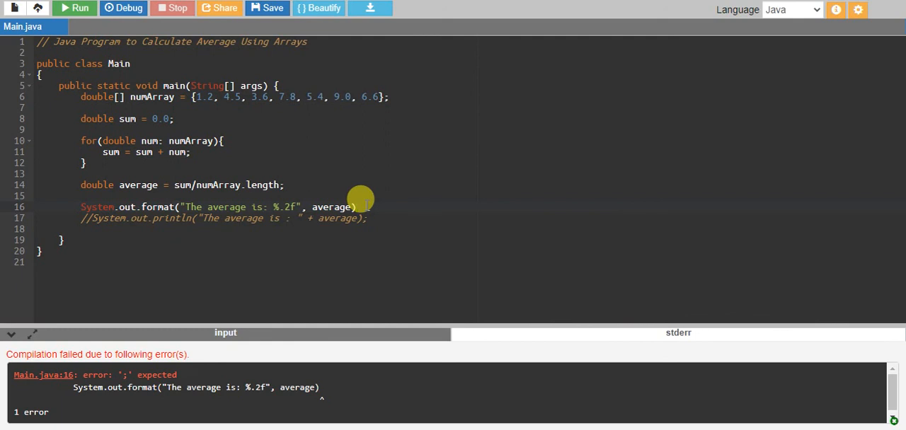
{"action": "left_click", "coordinate": [74, 8]}
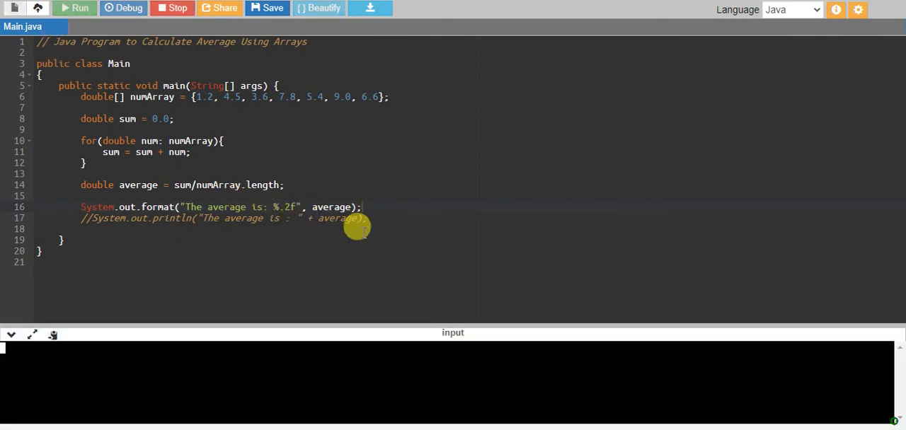
{"action": "left_click", "coordinate": [74, 7]}
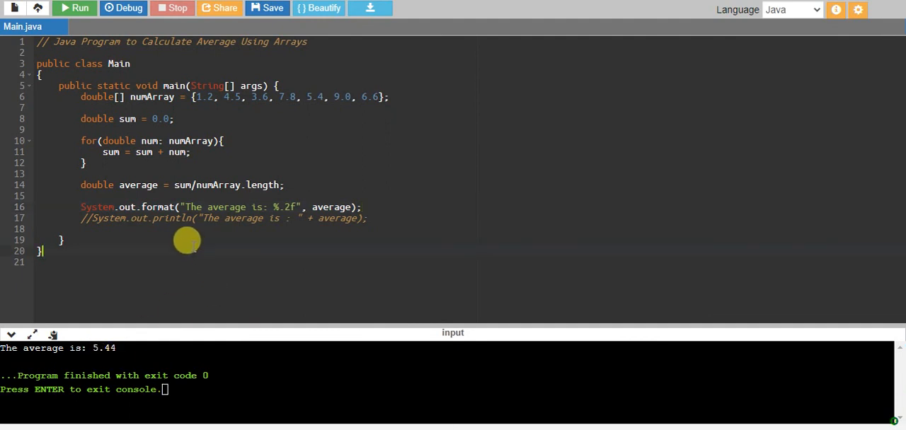
{"action": "mouse_move", "coordinate": [70, 87]}
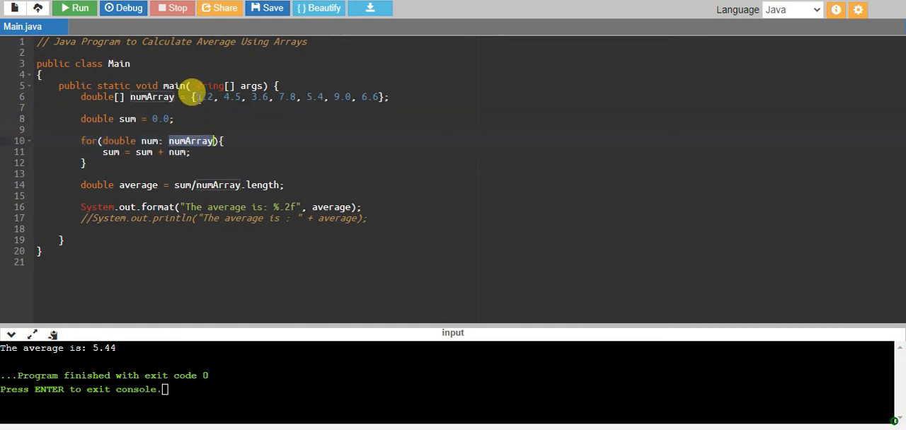
{"action": "mouse_move", "coordinate": [320, 97]}
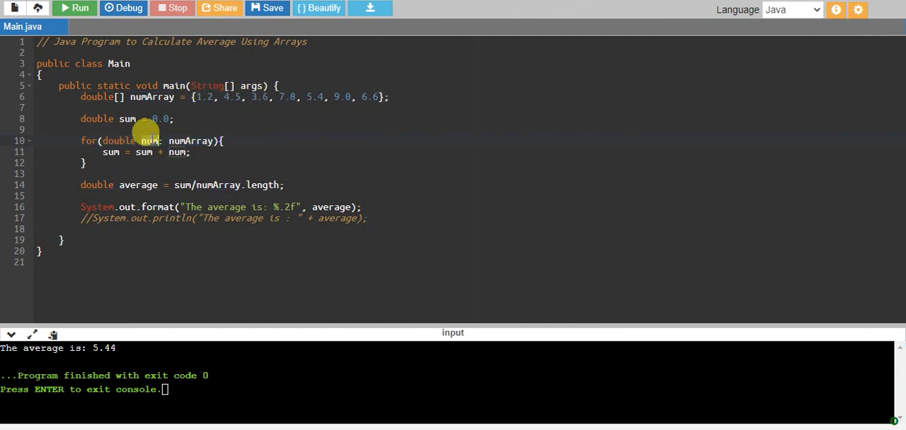
{"action": "mouse_move", "coordinate": [151, 140]}
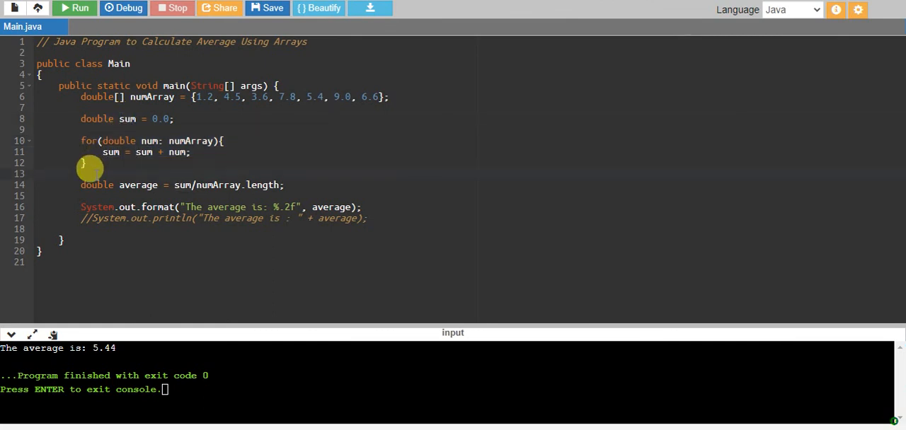
{"action": "mouse_move", "coordinate": [268, 97]}
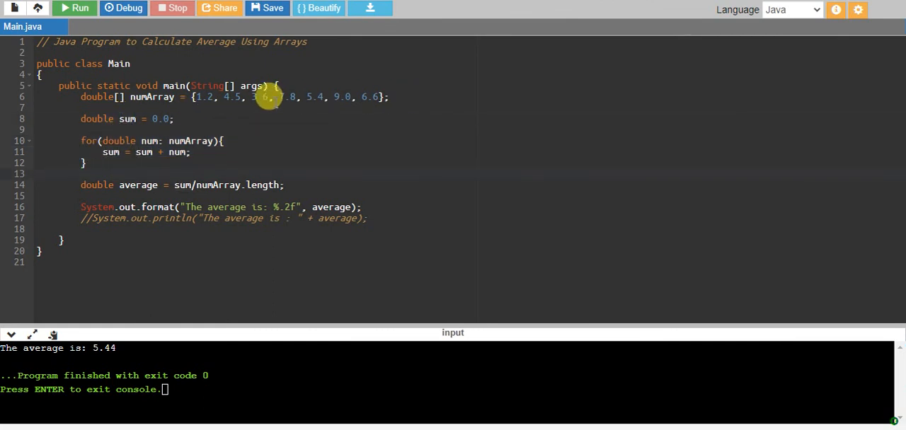
{"action": "mouse_move", "coordinate": [149, 164]}
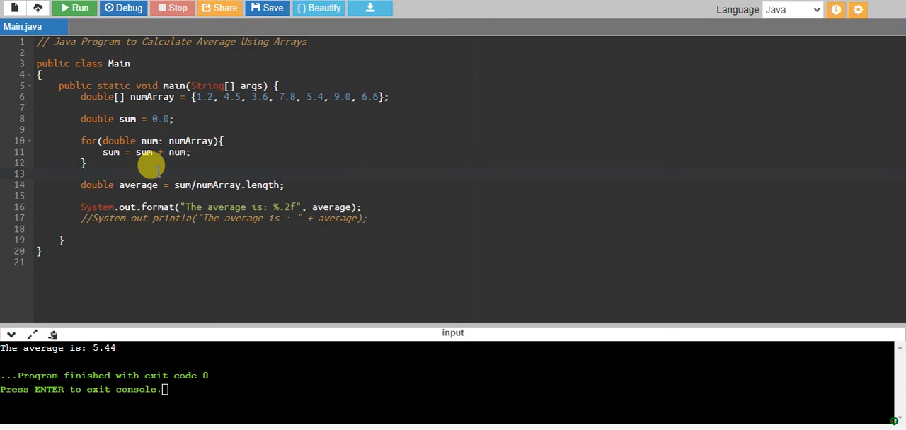
{"action": "mouse_move", "coordinate": [176, 141]}
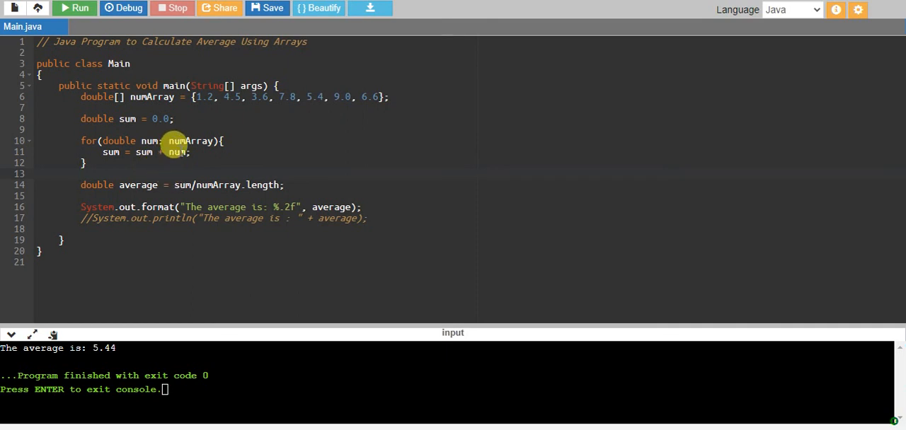
{"action": "mouse_move", "coordinate": [203, 175]}
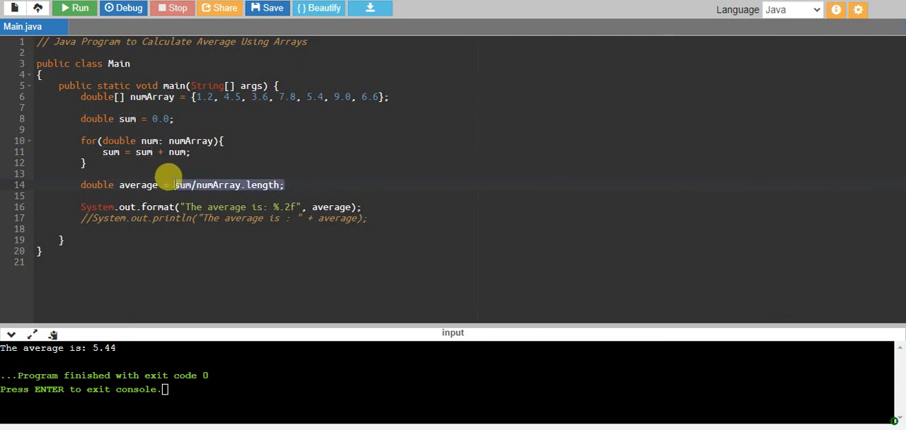
{"action": "double_click", "coordinate": [138, 185]}
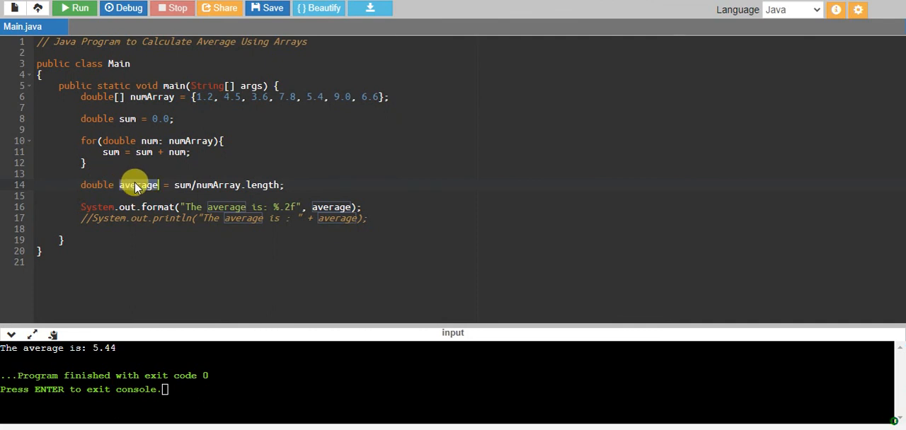